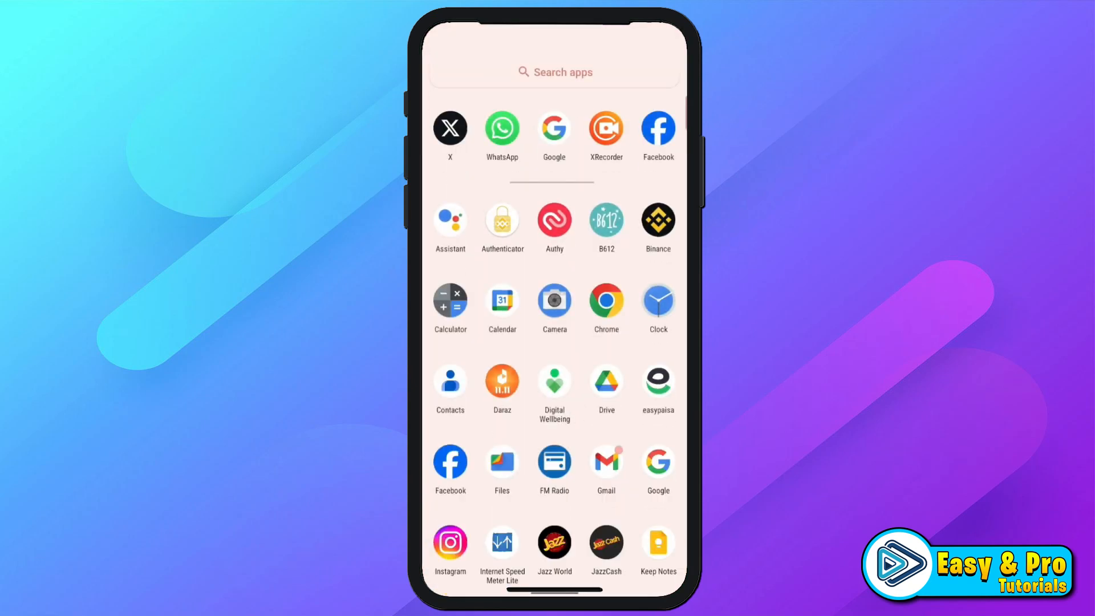
Launch the Play Store from the app drawer and reach its Settings page via the profile avatar.
{"action": "scroll", "scroll_direction": "down", "scroll_amount": 3}
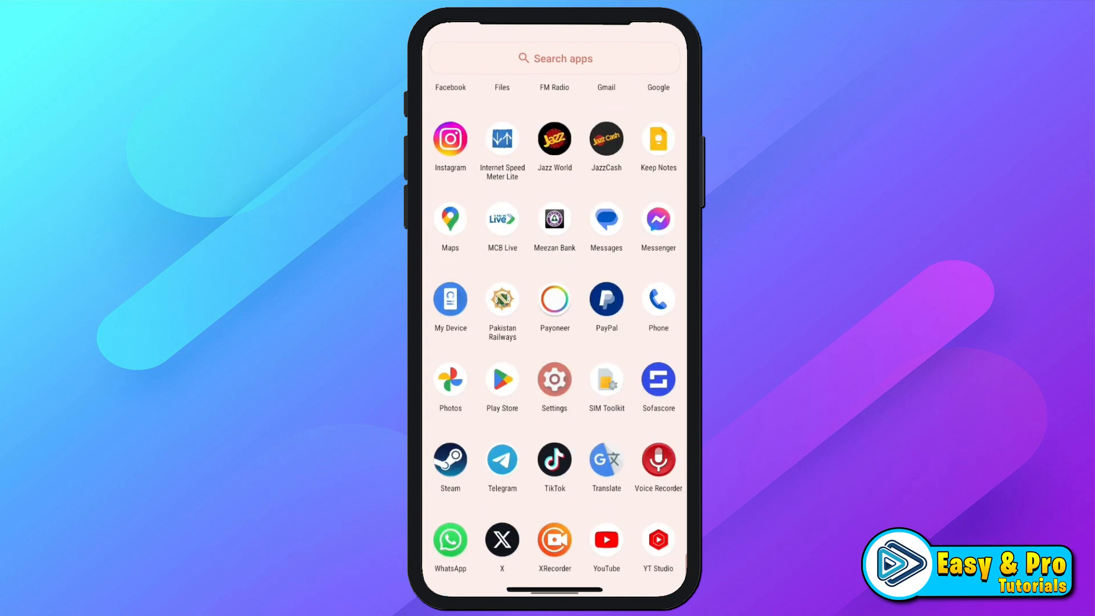
{"action": "left_click", "coordinate": [501, 380]}
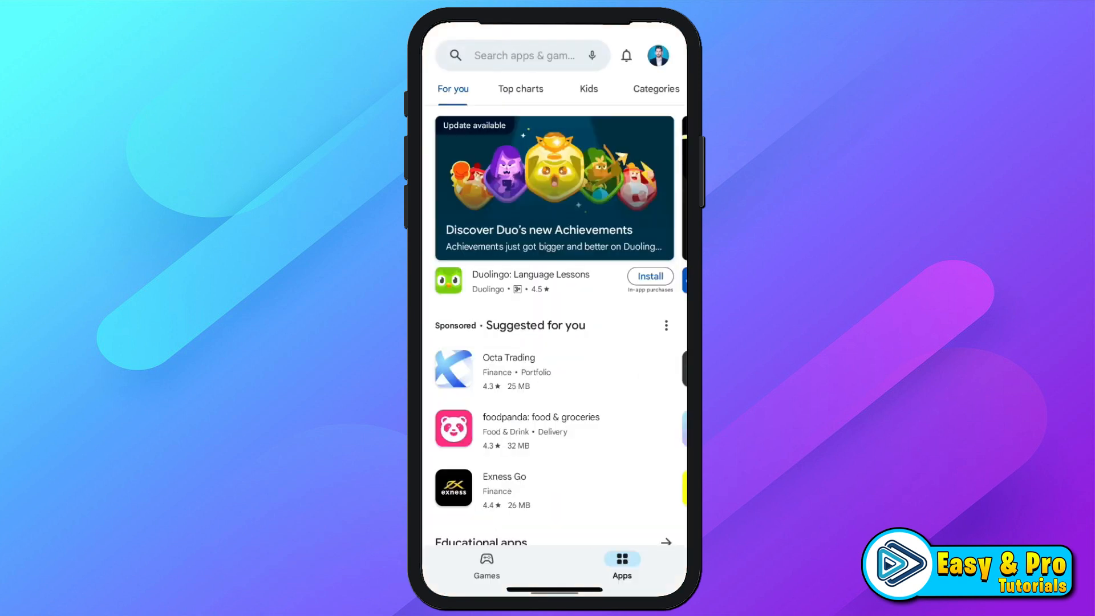
{"action": "left_click", "coordinate": [660, 55]}
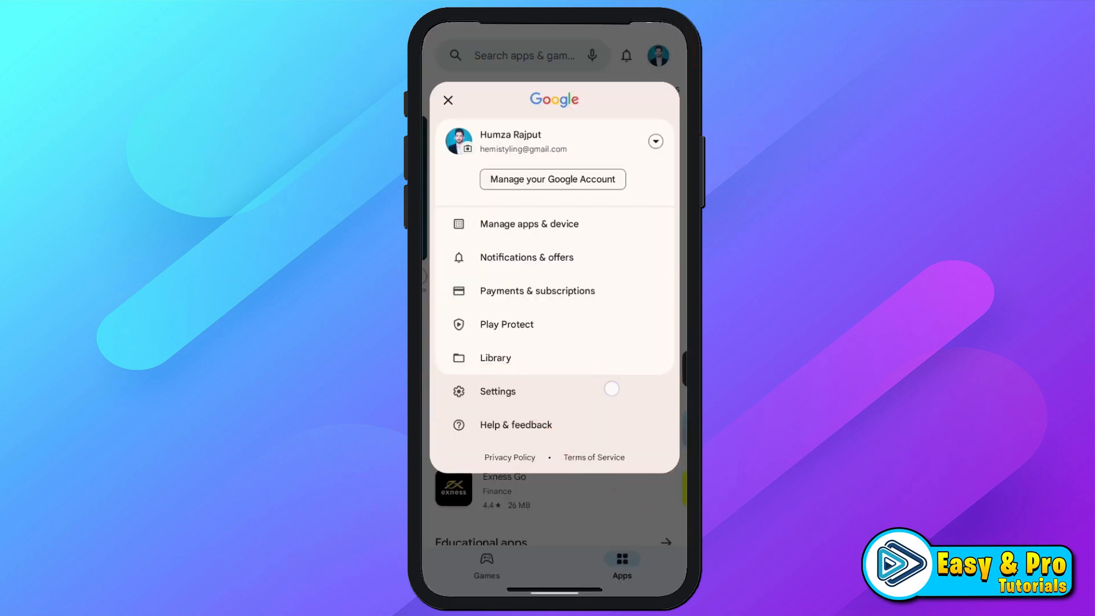
{"action": "left_click", "coordinate": [497, 391]}
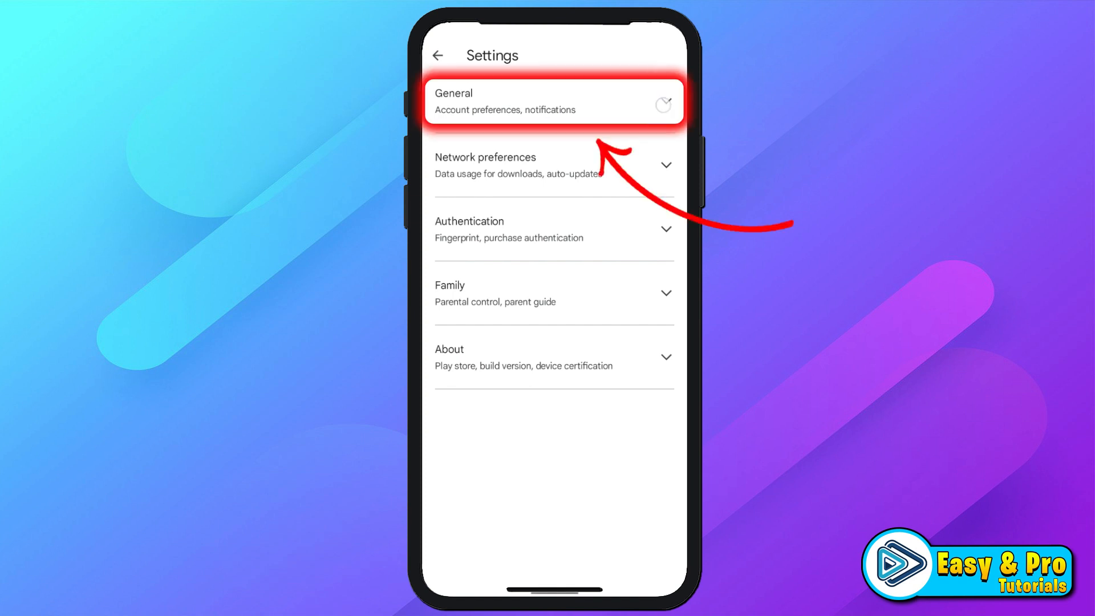
Review the Play country under Account and device preferences in the General section.
{"action": "left_click", "coordinate": [552, 101]}
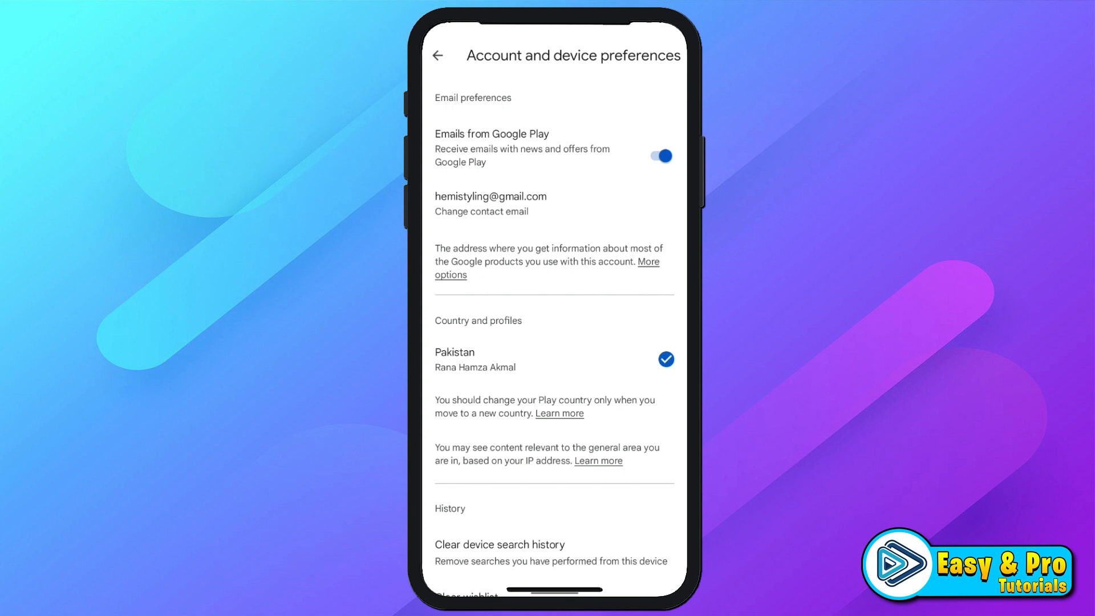
{"action": "scroll", "scroll_direction": "down", "scroll_amount": 3}
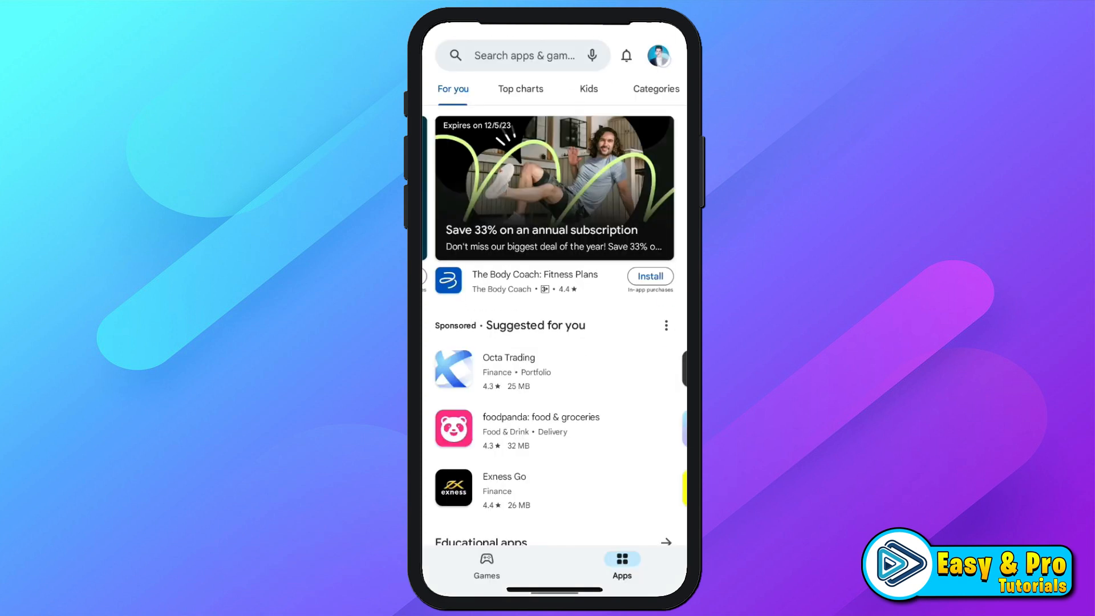
Reach the Payment methods list under Payments & subscriptions from the account menu.
{"action": "left_click", "coordinate": [660, 55]}
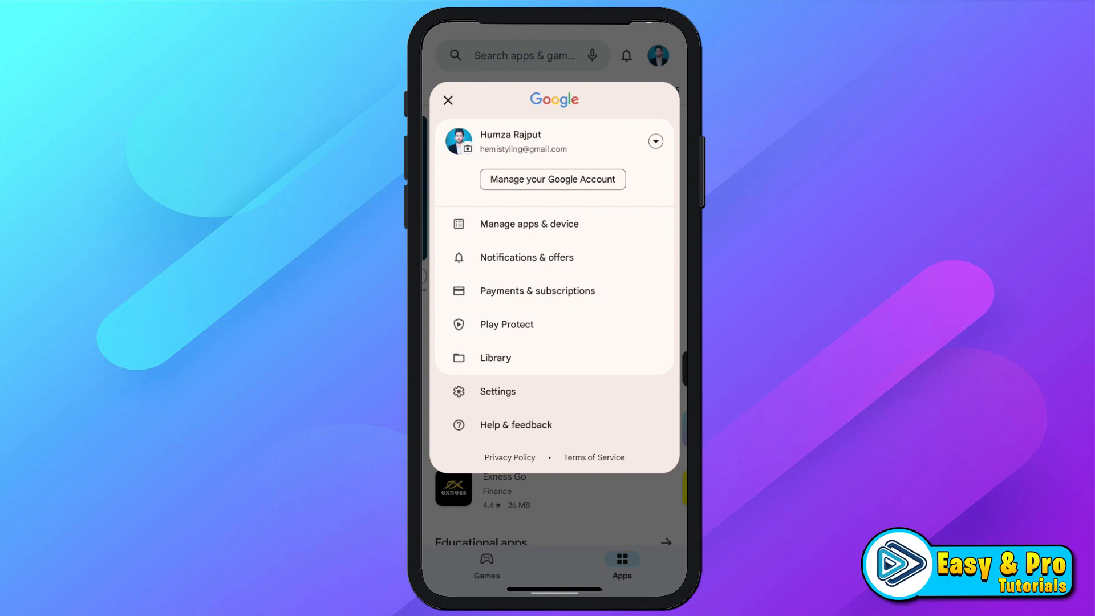
{"action": "left_click", "coordinate": [537, 291]}
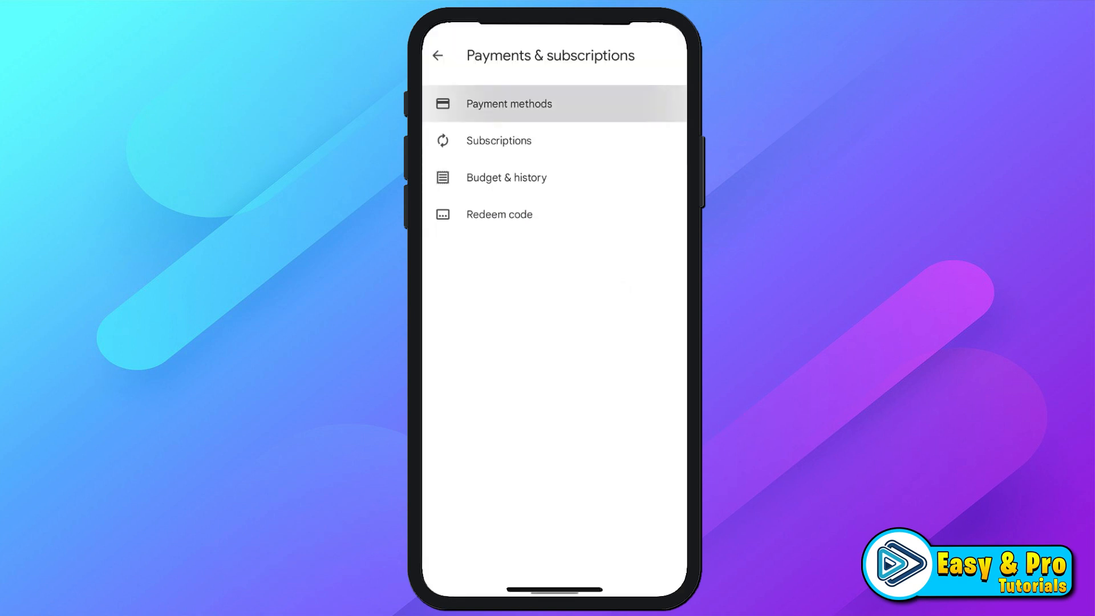
{"action": "left_click", "coordinate": [508, 103]}
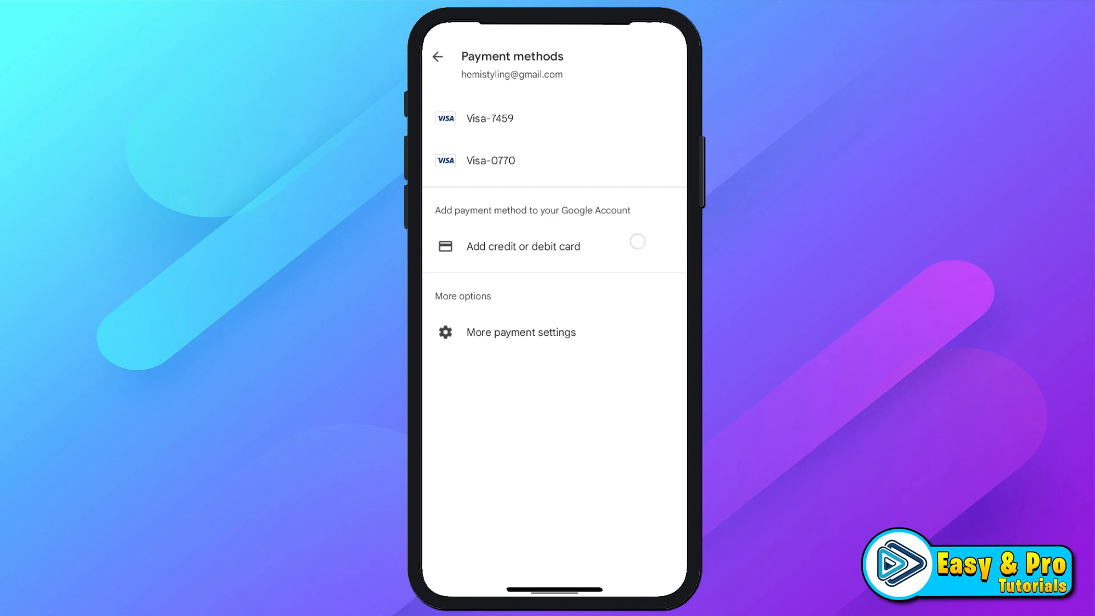
Choose 'Add credit or debit card' on the Payment methods page listing two saved Visa cards.
{"action": "left_click", "coordinate": [523, 247]}
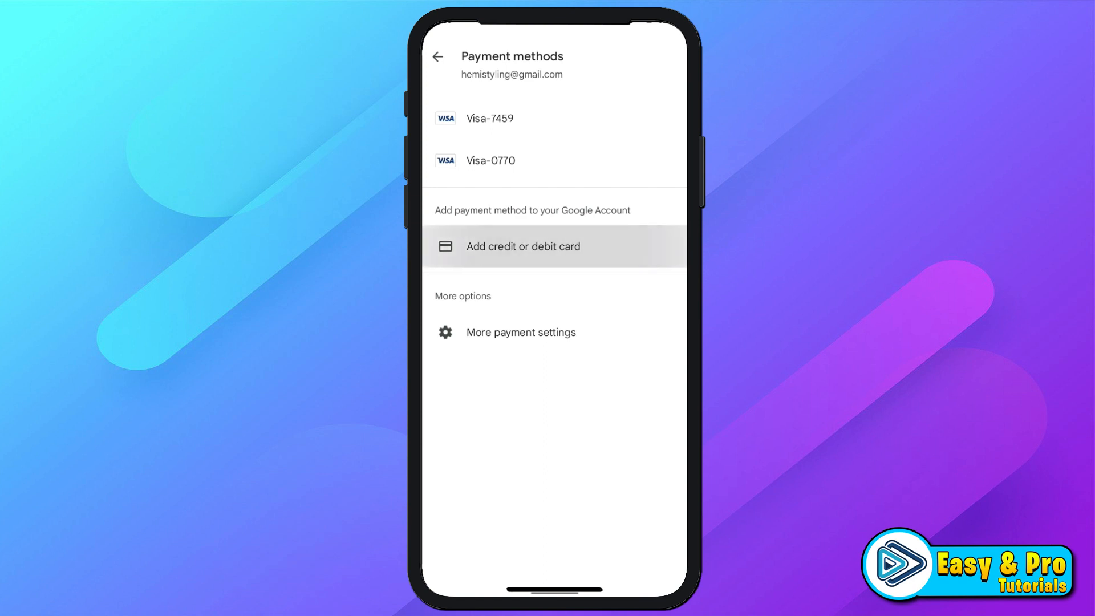